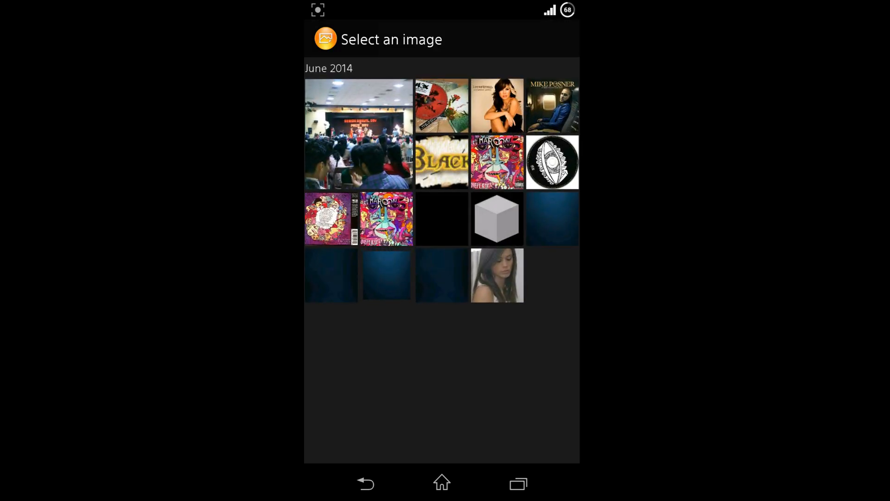
- Apply the dark blue gallery image as wallpaper using the Full crop option
{"action": "left_click", "coordinate": [497, 219]}
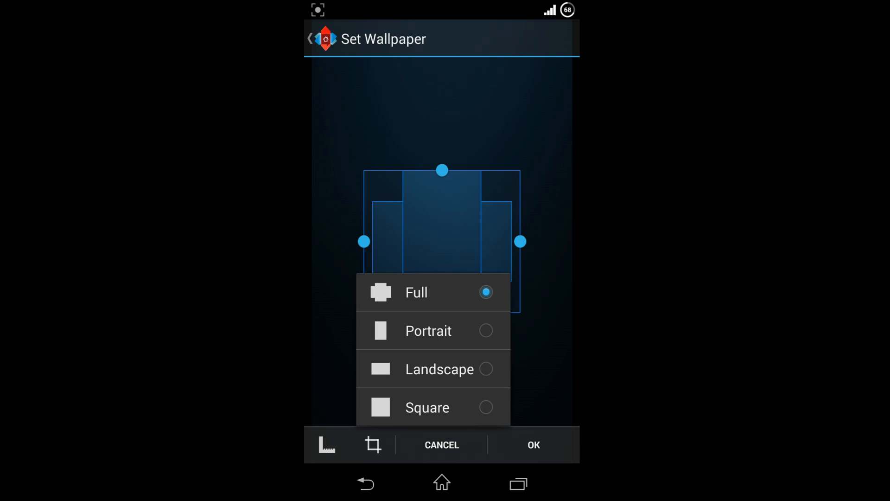
{"action": "left_click", "coordinate": [428, 330]}
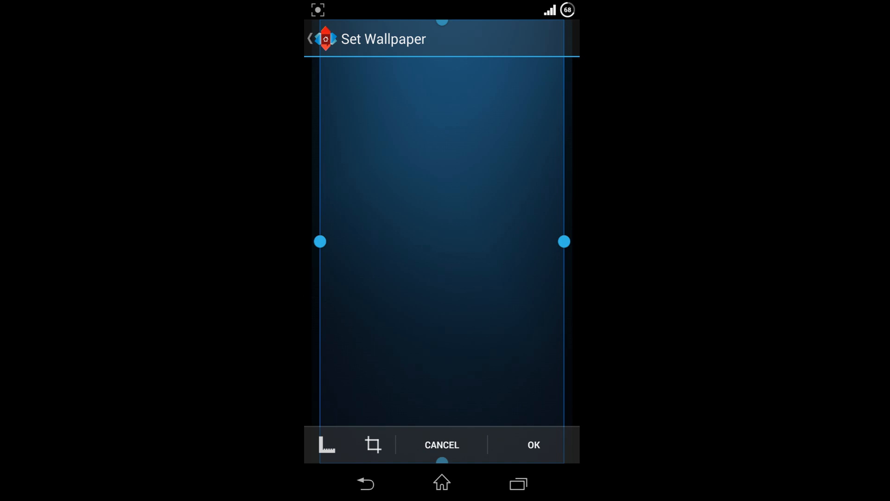
{"action": "left_click", "coordinate": [532, 444]}
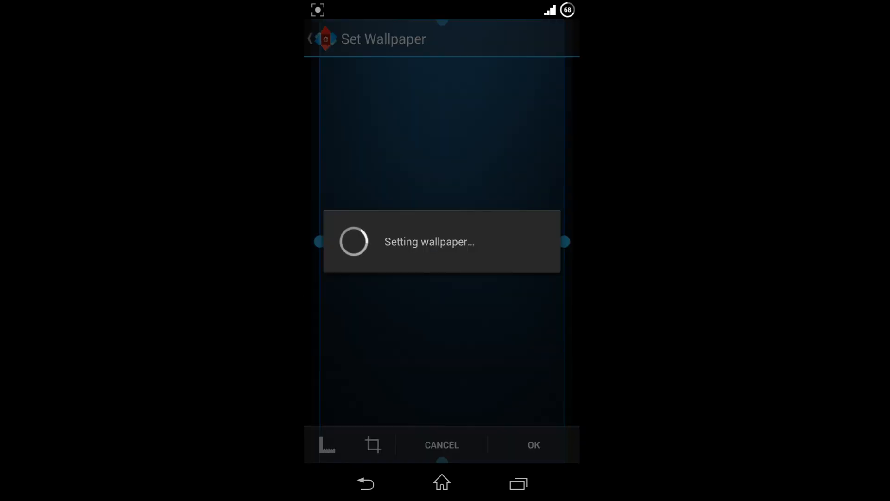
{"action": "left_click", "coordinate": [532, 444]}
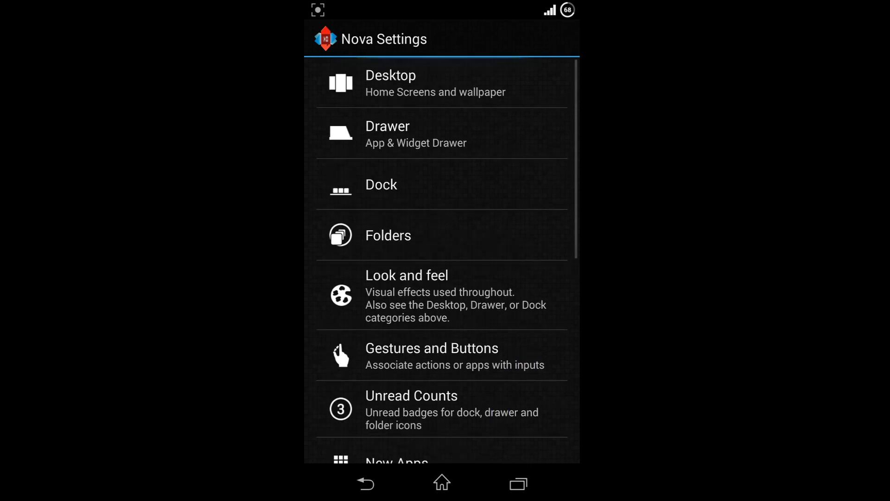
- Set the desktop grid to 6 by 4, choose a screen transition, and hide icon labels
{"action": "left_click", "coordinate": [391, 82]}
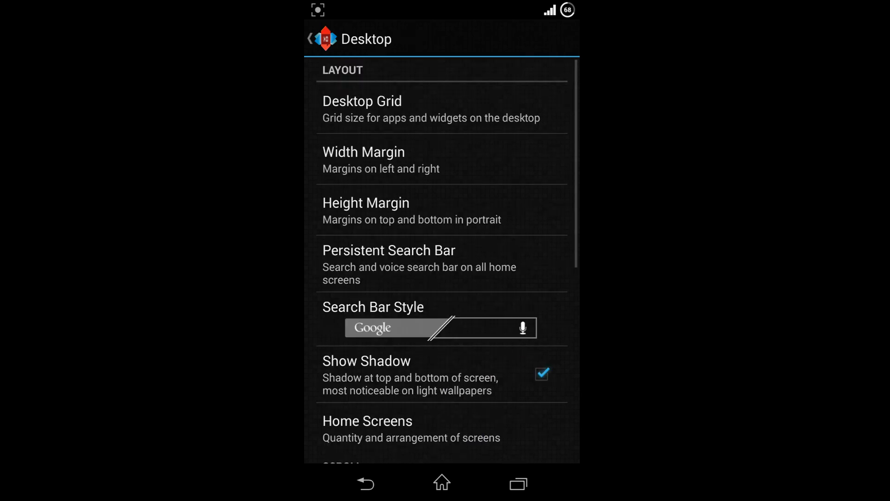
{"action": "left_click", "coordinate": [362, 110]}
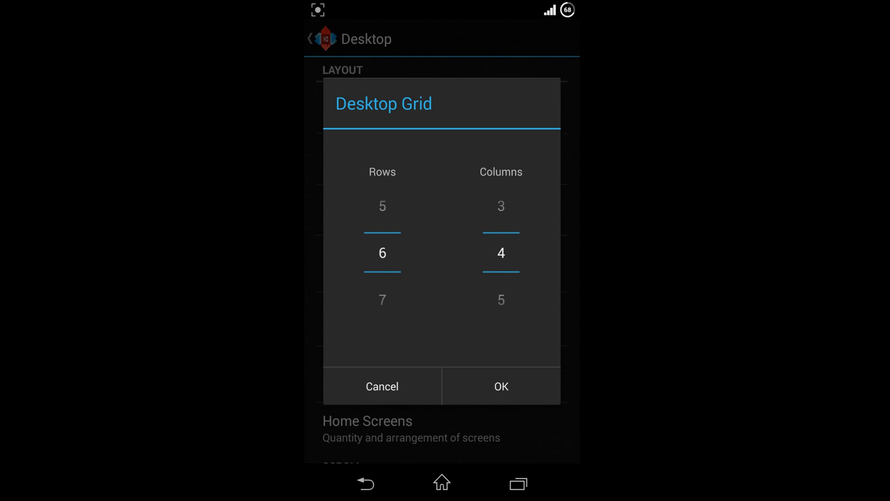
{"action": "left_click", "coordinate": [499, 386]}
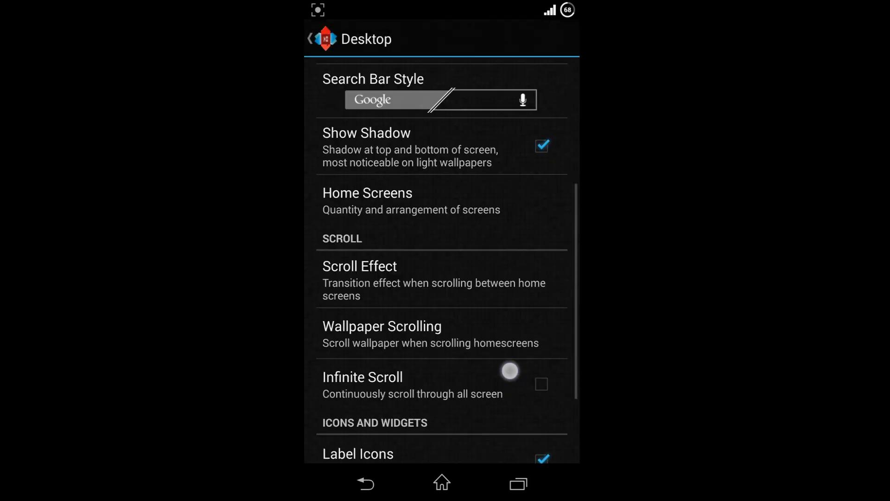
{"action": "left_click", "coordinate": [359, 267]}
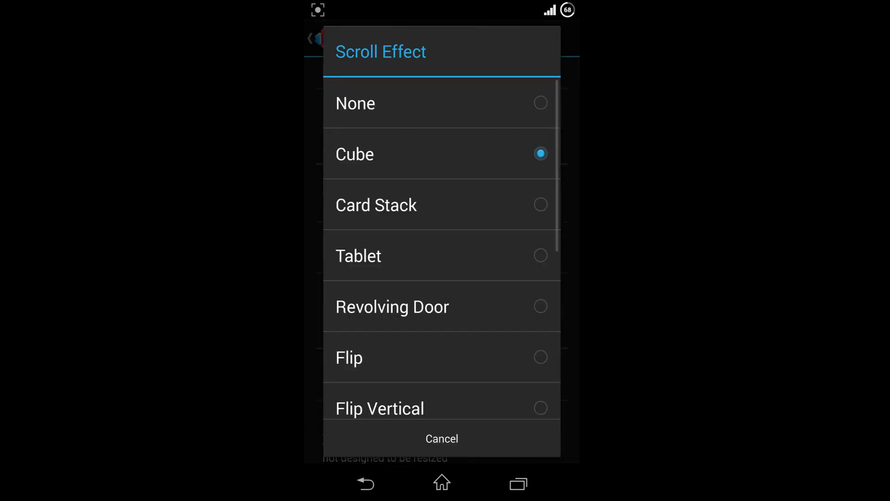
{"action": "left_click", "coordinate": [442, 438]}
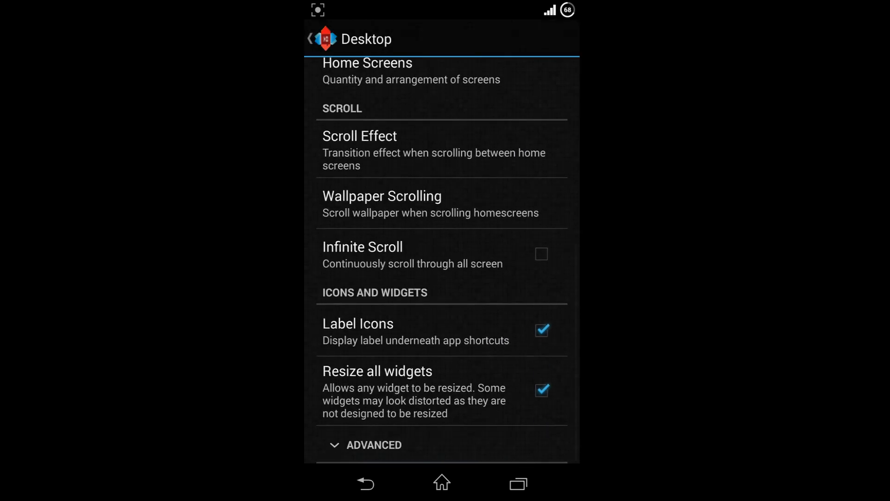
{"action": "left_click", "coordinate": [541, 330]}
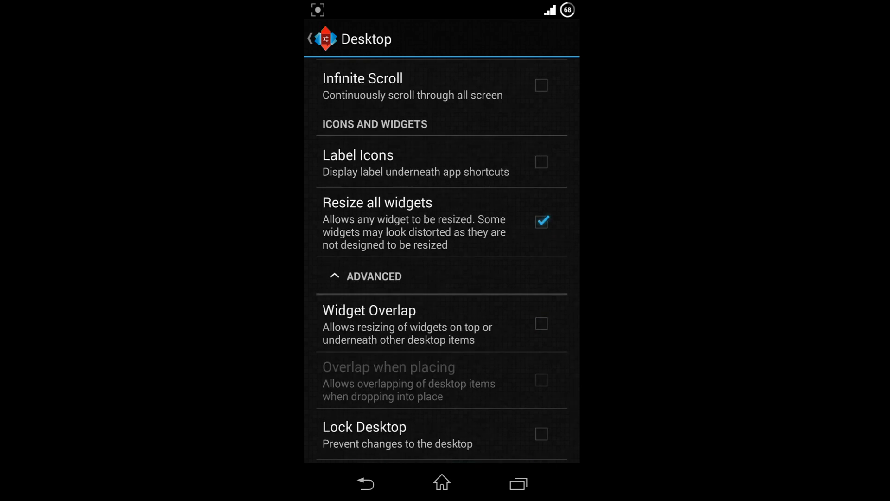
- Turn wallpaper scrolling off and enable widget overlap, then return to the settings list
{"action": "scroll", "scroll_direction": "down", "scroll_amount": 3}
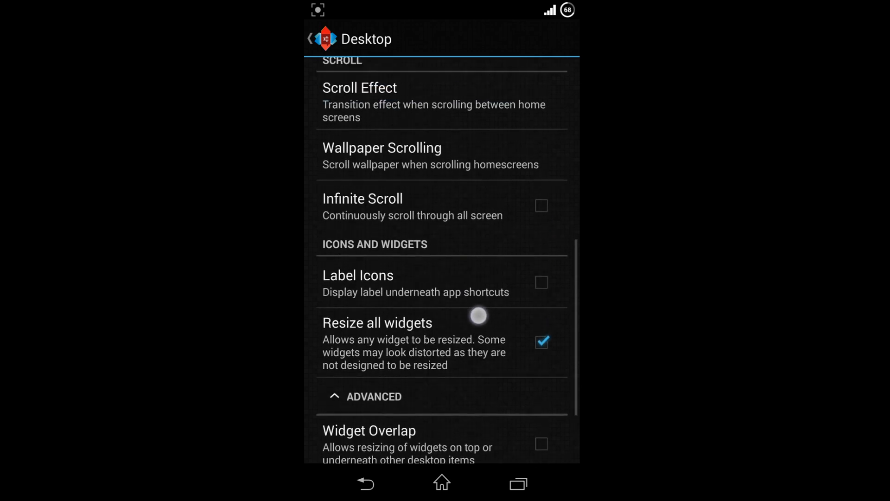
{"action": "left_click", "coordinate": [381, 156]}
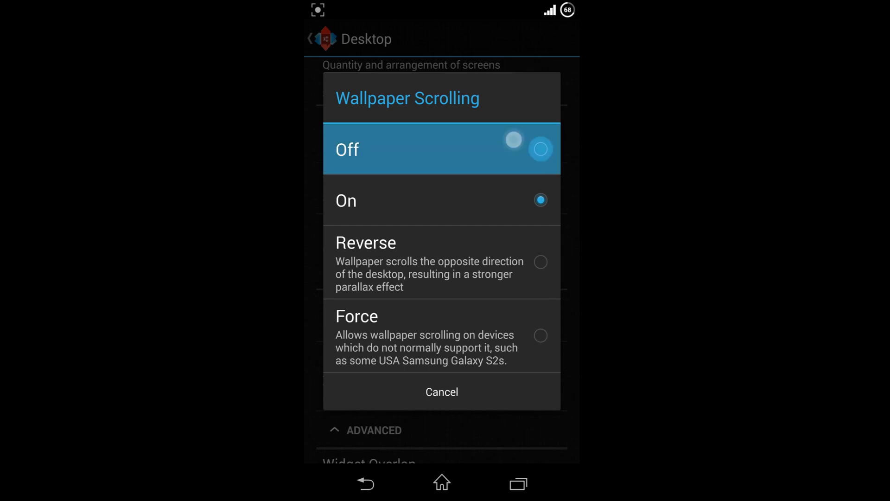
{"action": "left_click", "coordinate": [441, 148]}
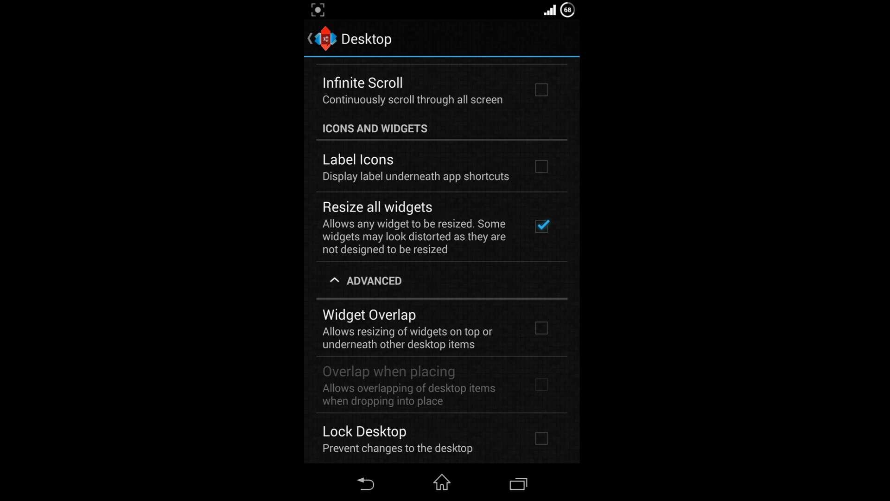
{"action": "left_click", "coordinate": [540, 327]}
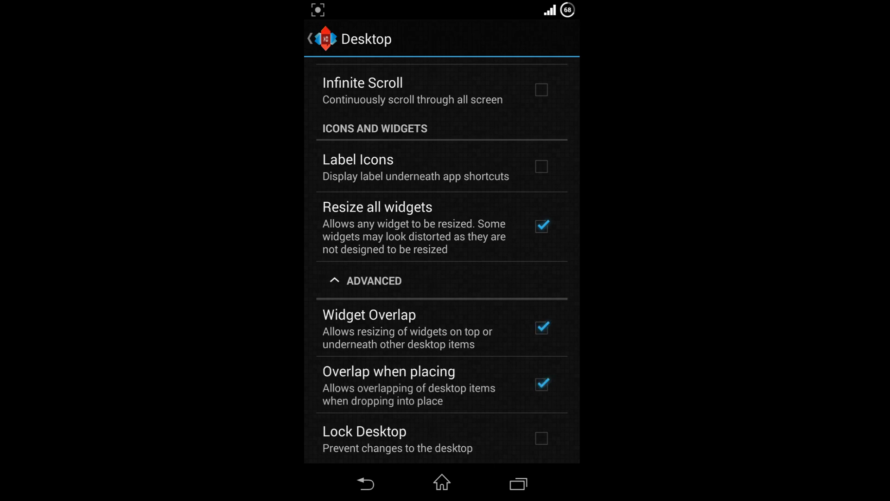
{"action": "left_click", "coordinate": [311, 39]}
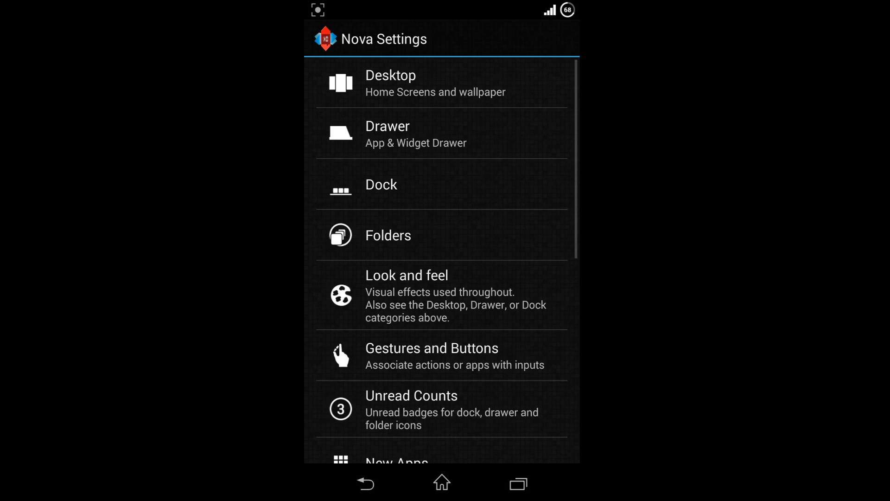
{"action": "left_click", "coordinate": [380, 183]}
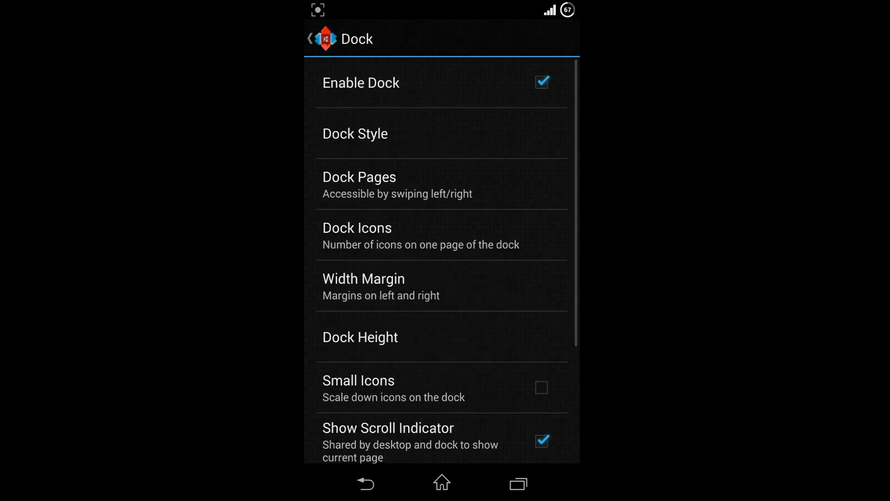
{"action": "left_click", "coordinate": [541, 83]}
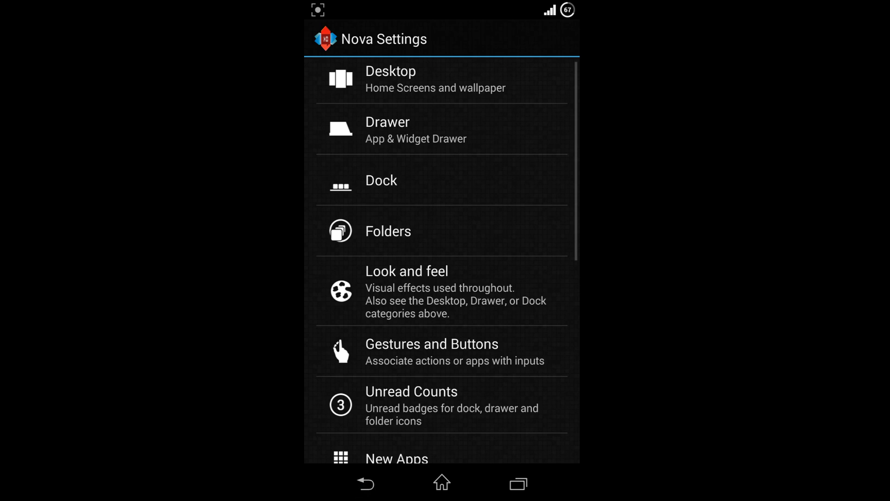
{"action": "scroll", "scroll_direction": "down", "scroll_amount": 3}
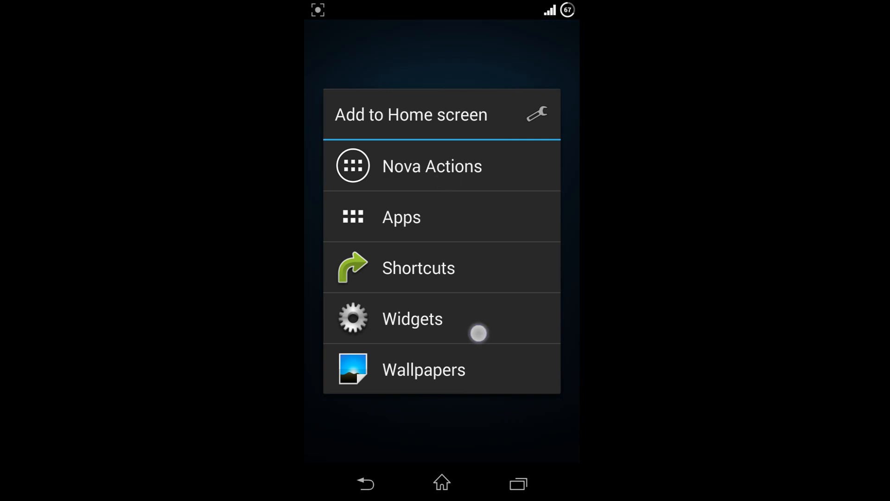
- Add a UCCW widget with the JARVIS_1 skin and start resizing it
{"action": "left_click", "coordinate": [412, 318]}
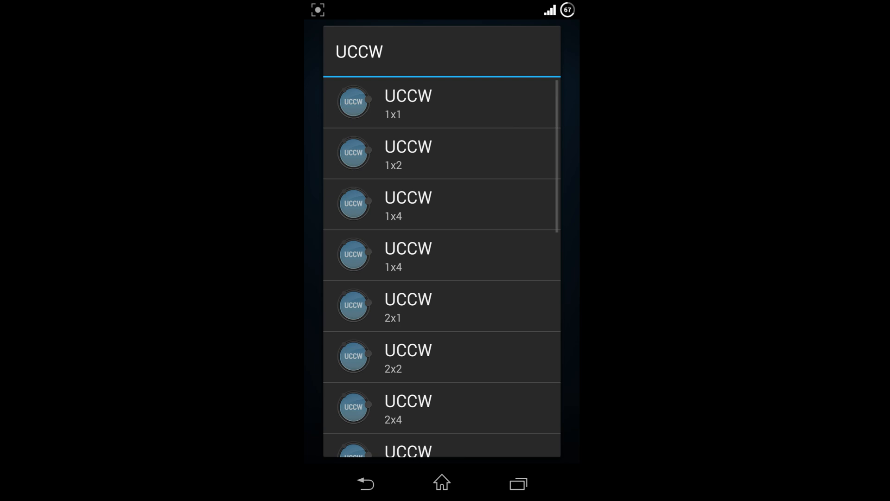
{"action": "scroll", "scroll_direction": "down", "scroll_amount": 3}
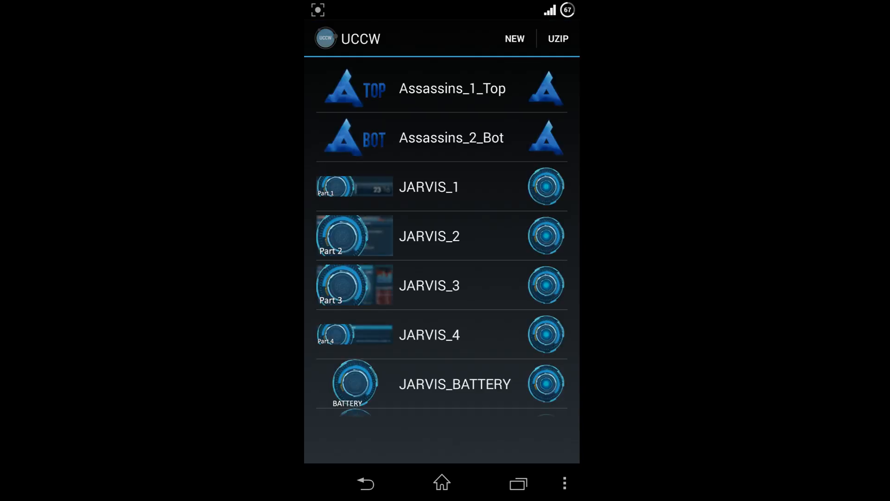
{"action": "left_click", "coordinate": [441, 236]}
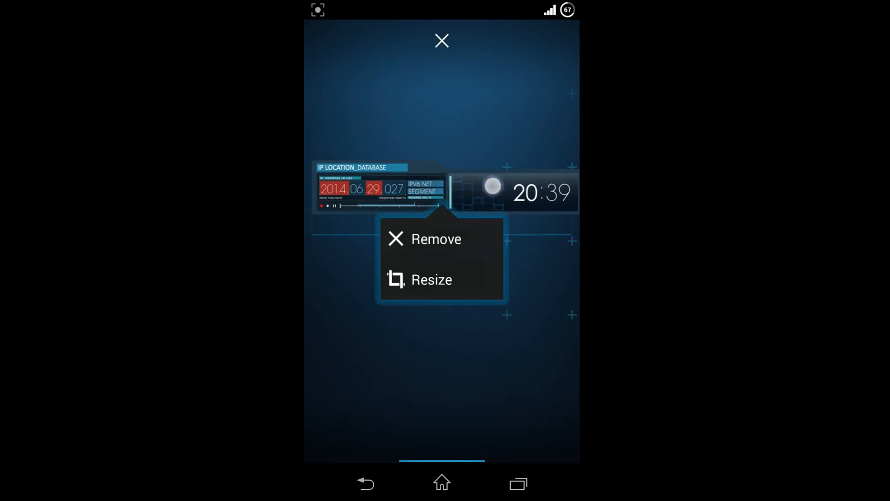
{"action": "left_click", "coordinate": [441, 41]}
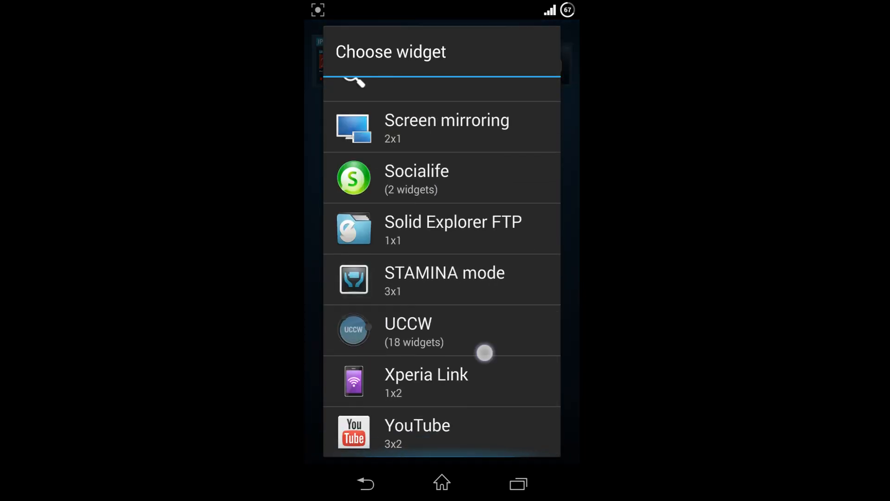
- Bring up the UCCW widget sizes to add the remaining JARVIS skins
{"action": "left_click", "coordinate": [408, 332]}
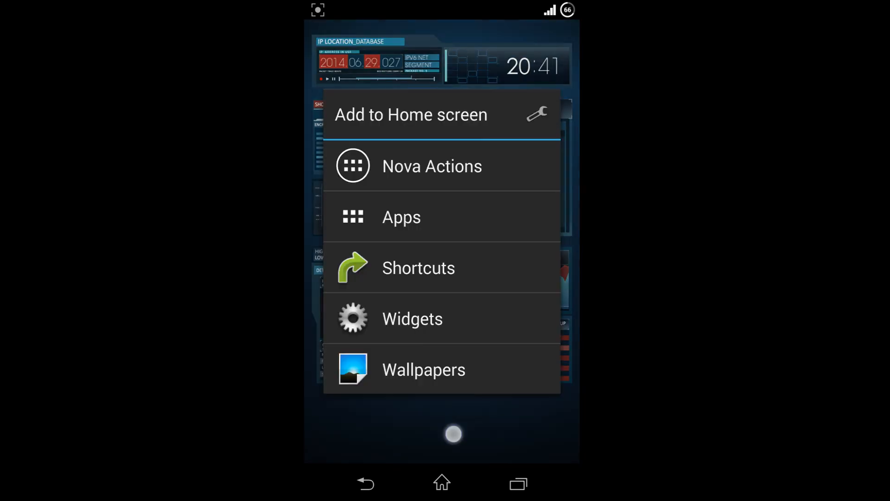
- Add the selected apps from Add Apps as shortcuts on the home screen page
{"action": "left_click", "coordinate": [412, 318]}
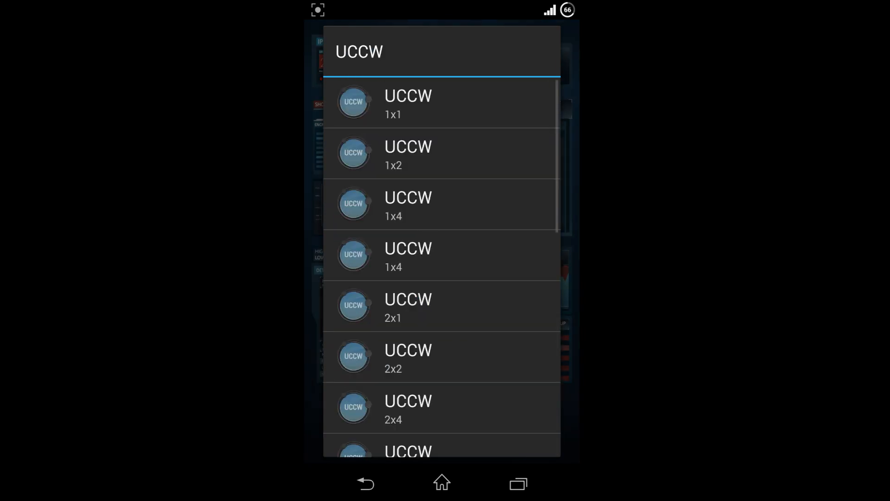
{"action": "scroll", "scroll_direction": "down", "scroll_amount": 3}
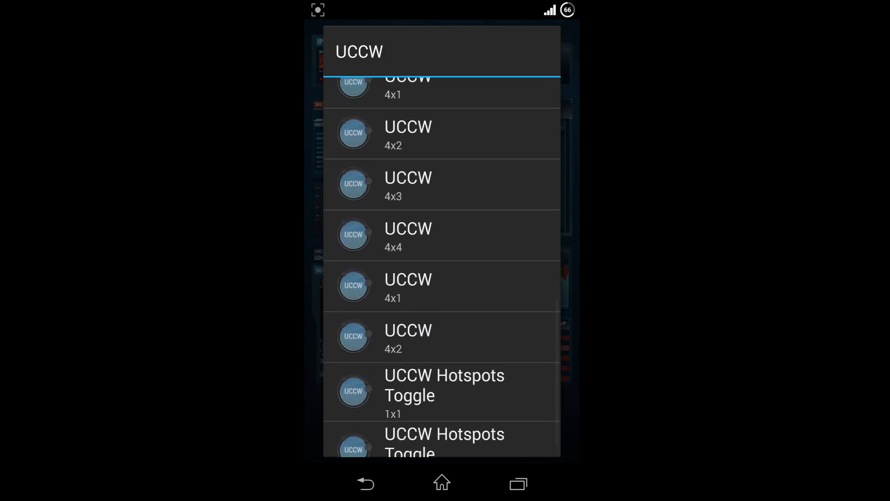
{"action": "scroll", "scroll_direction": "down", "scroll_amount": 3}
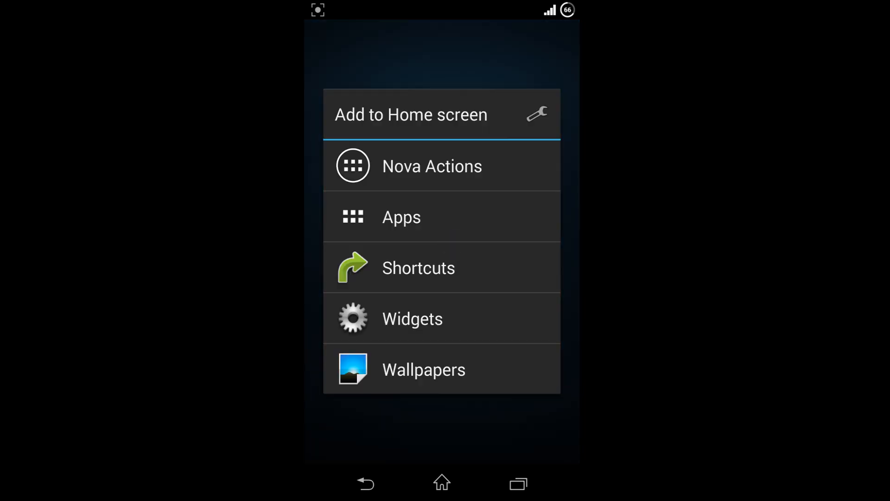
{"action": "left_click", "coordinate": [401, 216]}
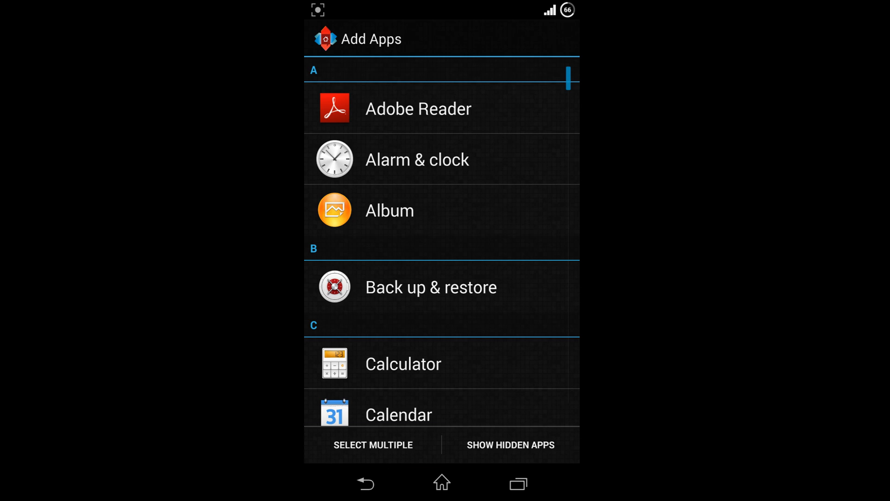
{"action": "left_click", "coordinate": [373, 444]}
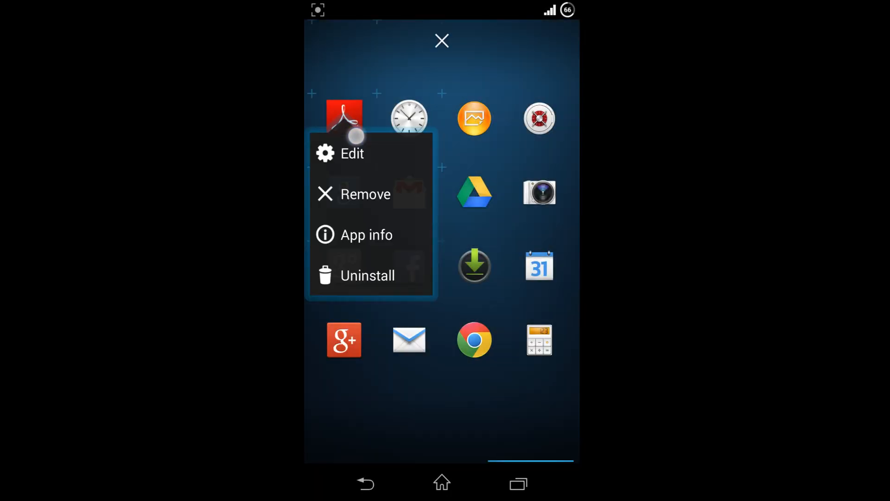
- Give the Adobe Reader shortcut the white cube image from the gallery as its icon
{"action": "left_click", "coordinate": [351, 153]}
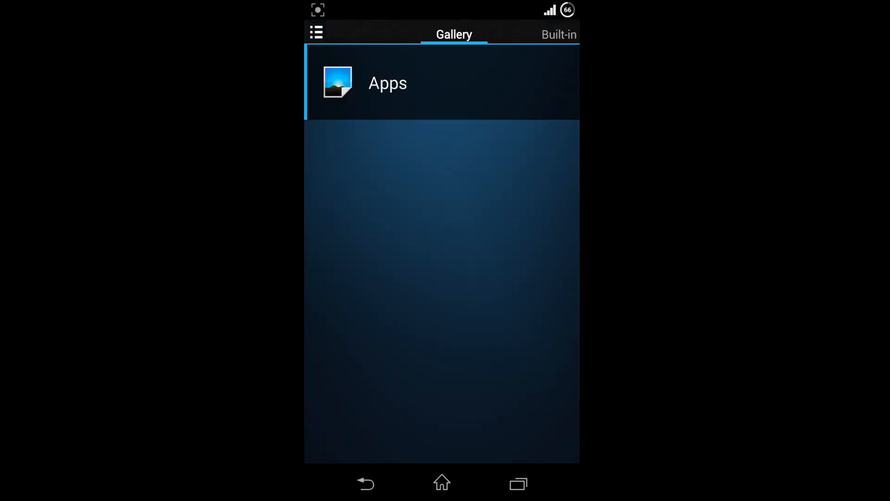
{"action": "left_click", "coordinate": [388, 82]}
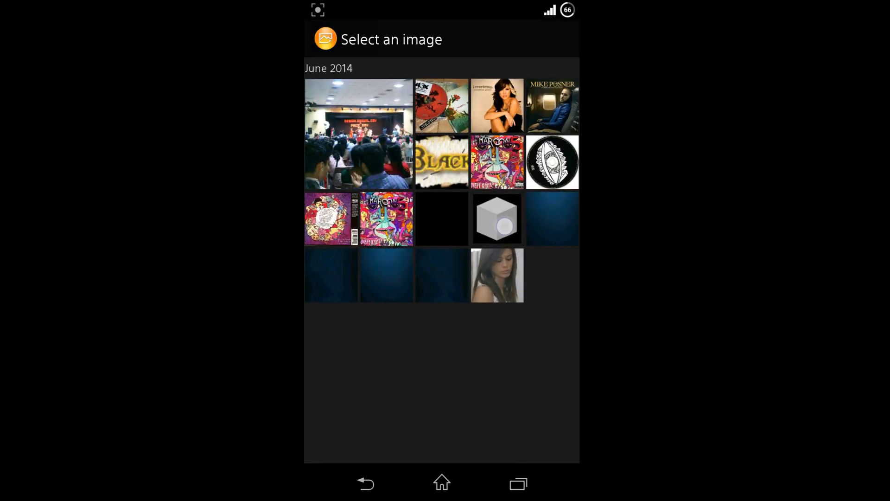
{"action": "left_click", "coordinate": [497, 219]}
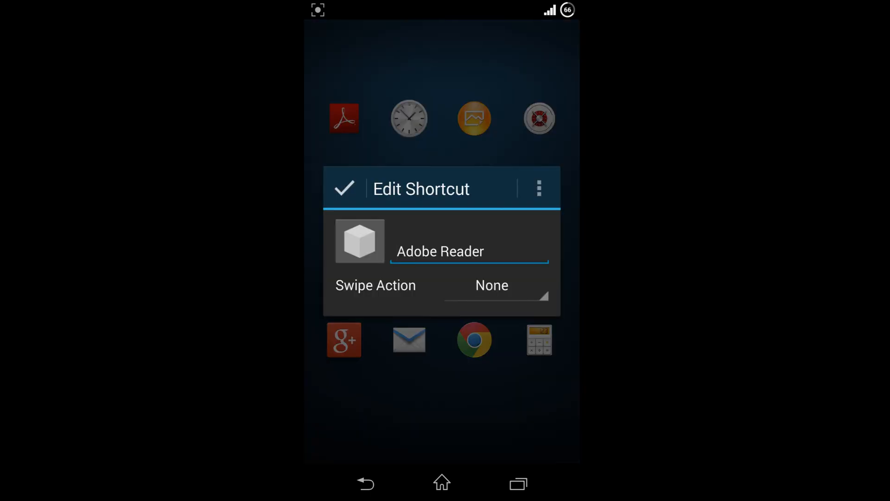
{"action": "left_click", "coordinate": [343, 188]}
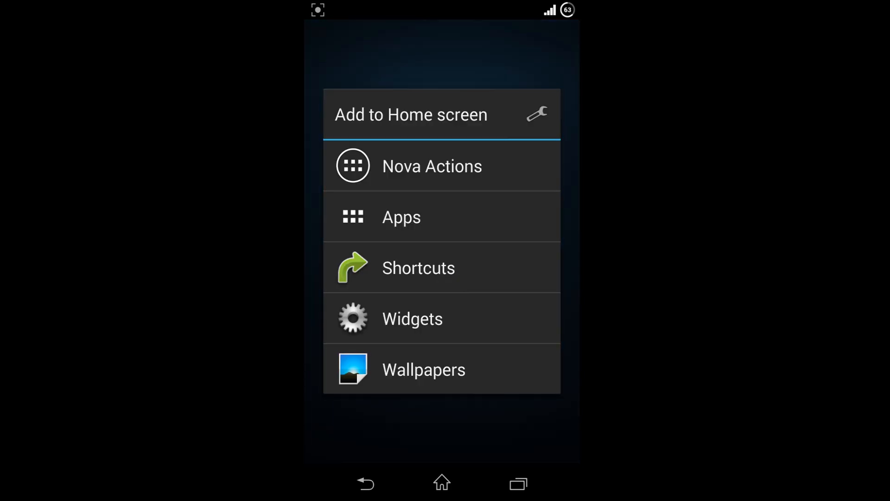
- Add a UCCW widget loaded with the JARVIS_TIME clock skin
{"action": "left_click", "coordinate": [412, 318]}
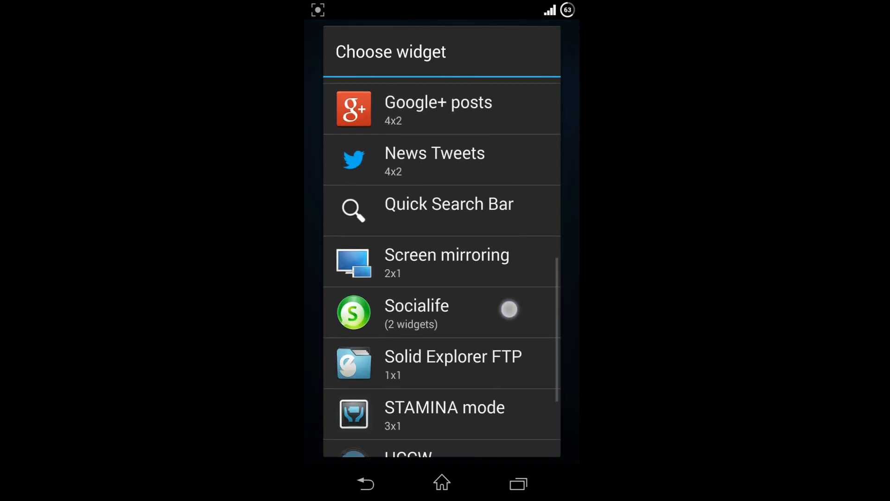
{"action": "left_click", "coordinate": [408, 449]}
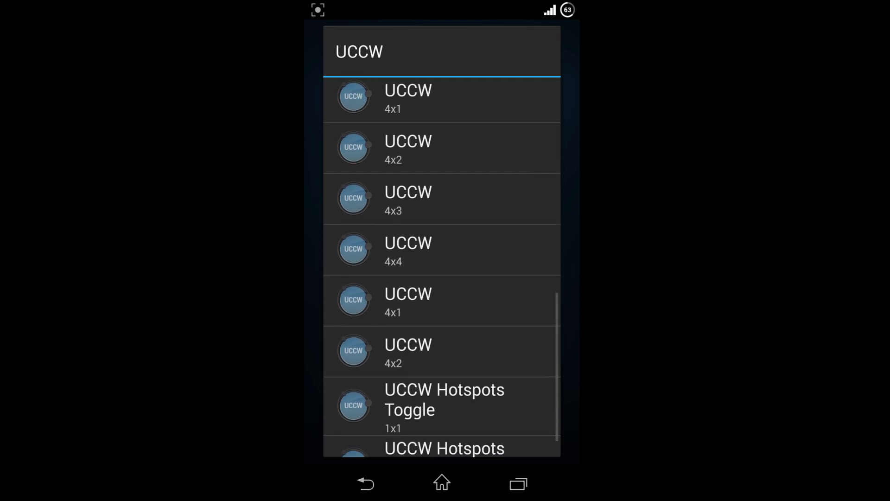
{"action": "scroll", "scroll_direction": "down", "scroll_amount": 3}
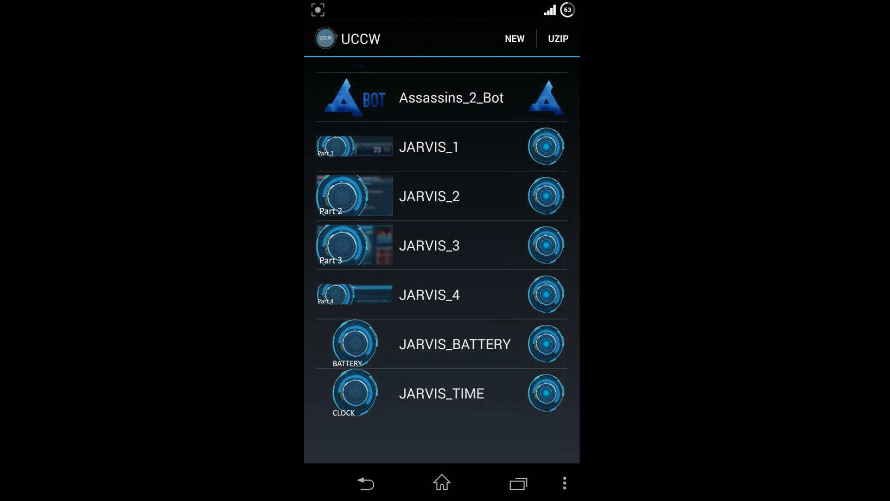
{"action": "left_click", "coordinate": [429, 244]}
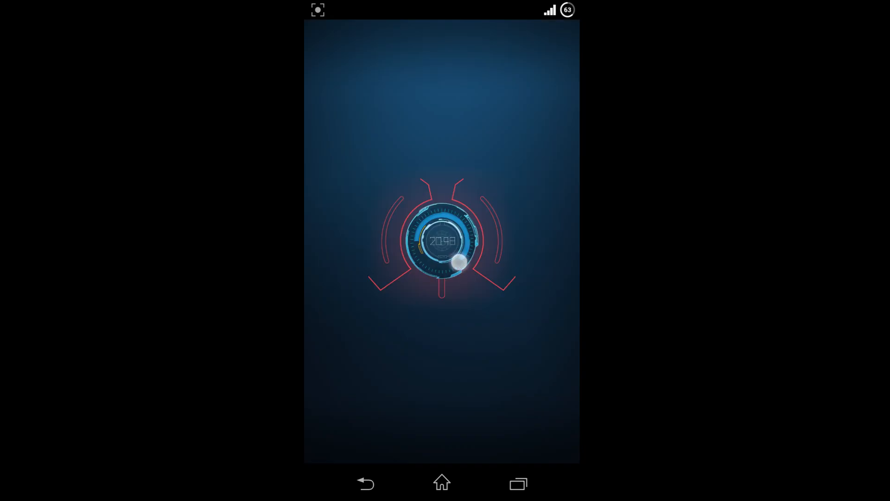
- Start resizing the JARVIS clock widget to enlarge it
{"action": "left_click", "coordinate": [458, 262]}
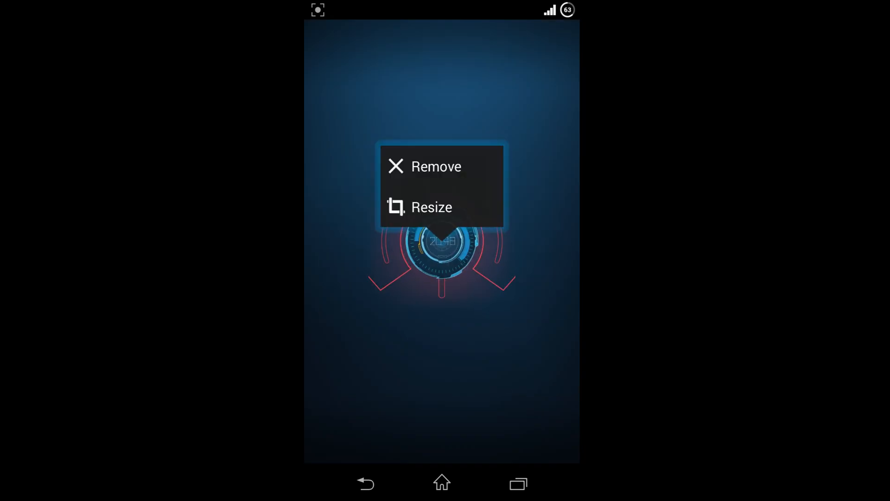
{"action": "left_click", "coordinate": [431, 207]}
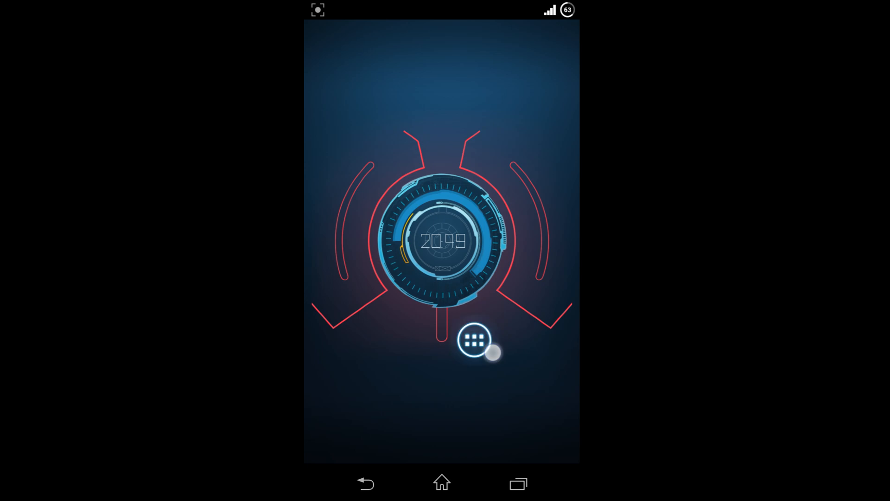
- Give the app drawer button a custom image chosen from the photo Album
{"action": "left_click", "coordinate": [473, 339]}
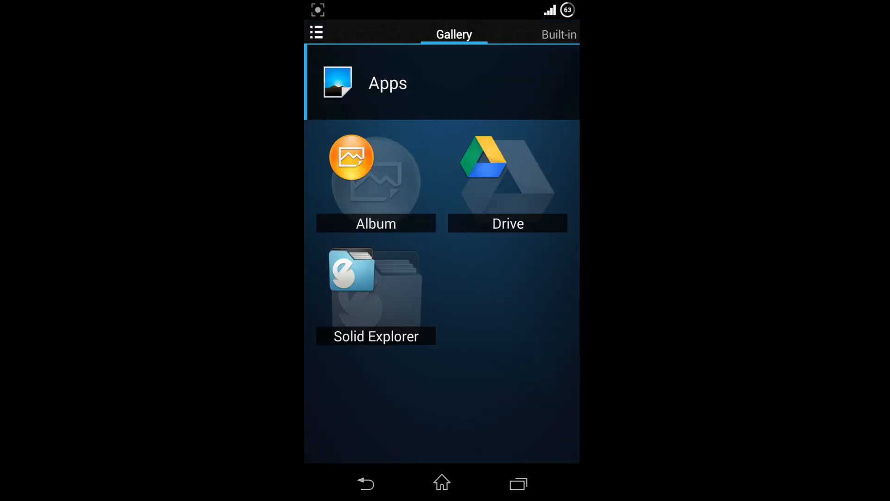
{"action": "left_click", "coordinate": [376, 173]}
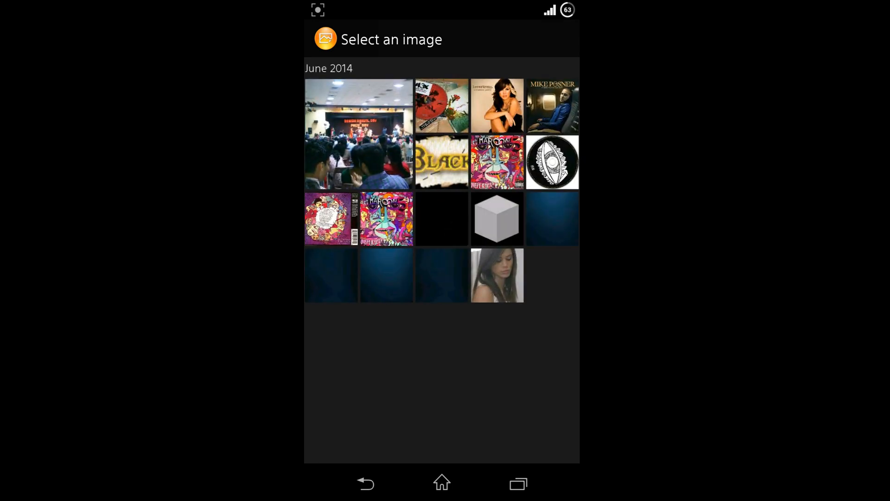
{"action": "left_click", "coordinate": [441, 218]}
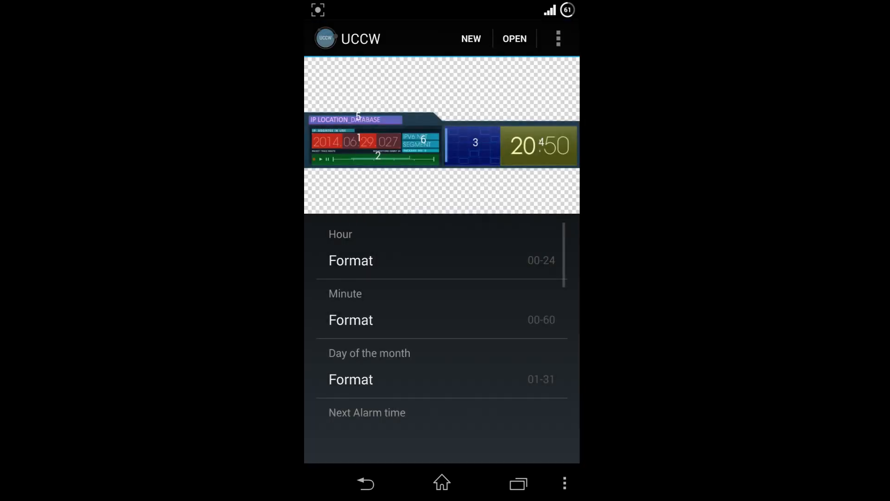
- Set Hotspot1 to launch an app and scroll the app list toward Calendar
{"action": "left_click", "coordinate": [363, 149]}
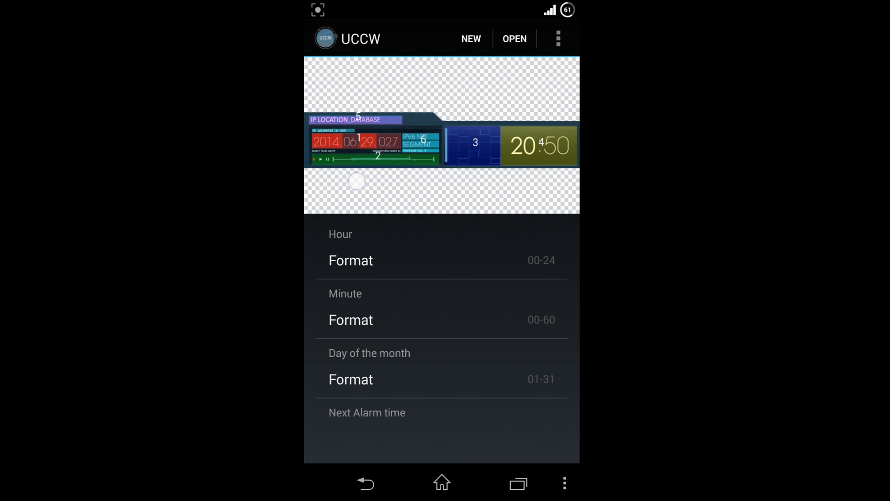
{"action": "scroll", "scroll_direction": "down", "scroll_amount": 3}
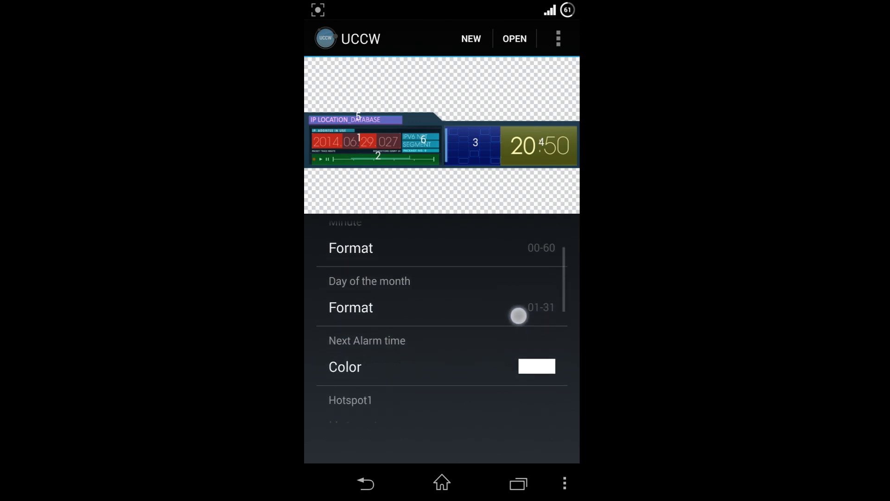
{"action": "scroll", "scroll_direction": "down", "scroll_amount": 3}
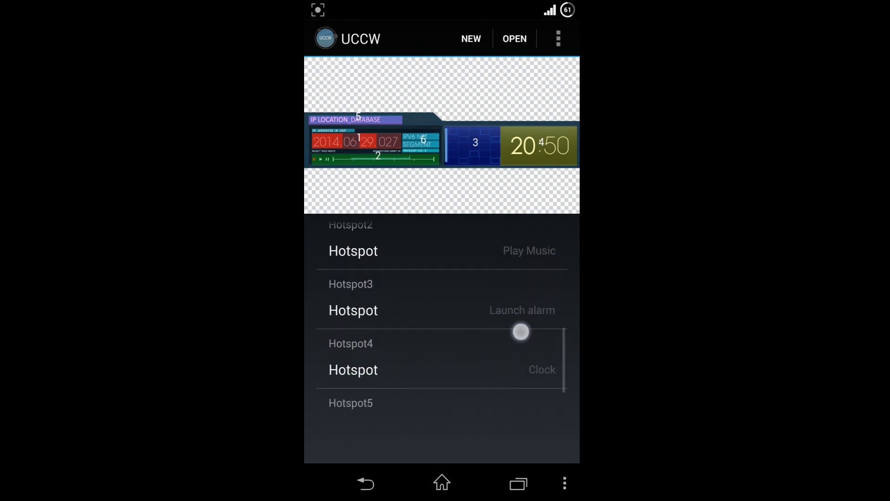
{"action": "scroll", "scroll_direction": "down", "scroll_amount": 3}
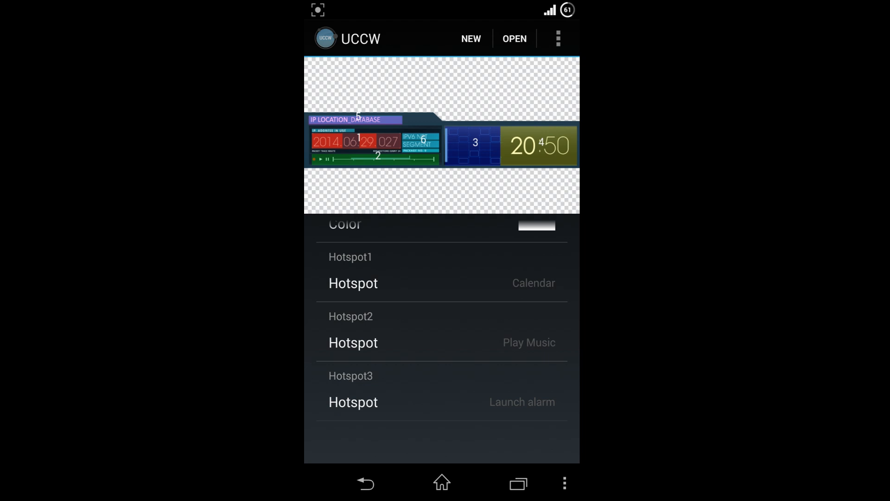
{"action": "scroll", "scroll_direction": "down", "scroll_amount": 3}
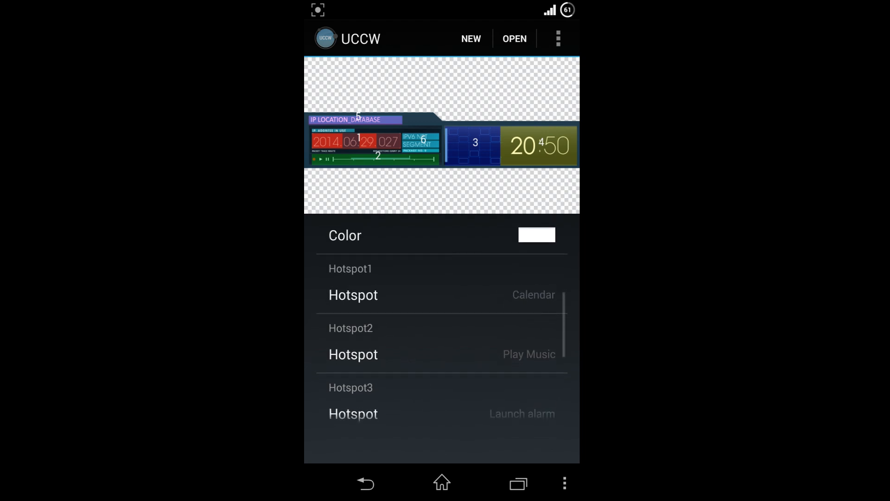
{"action": "left_click", "coordinate": [352, 295]}
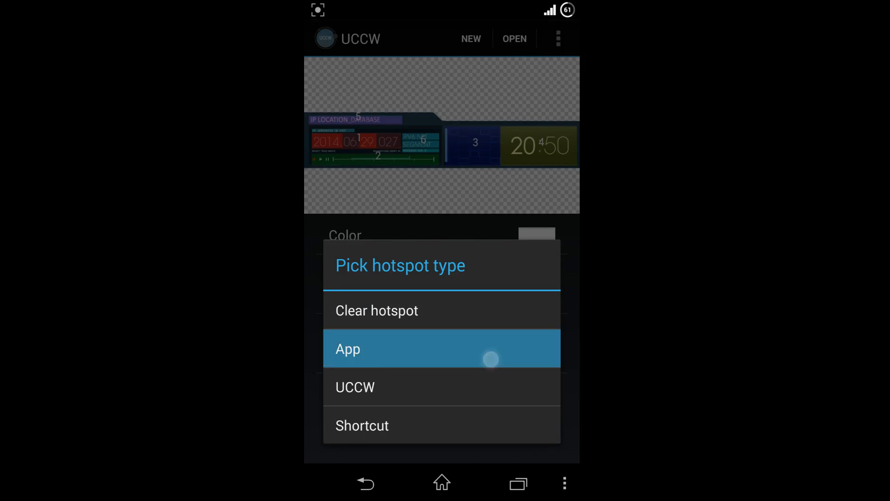
{"action": "left_click", "coordinate": [347, 349]}
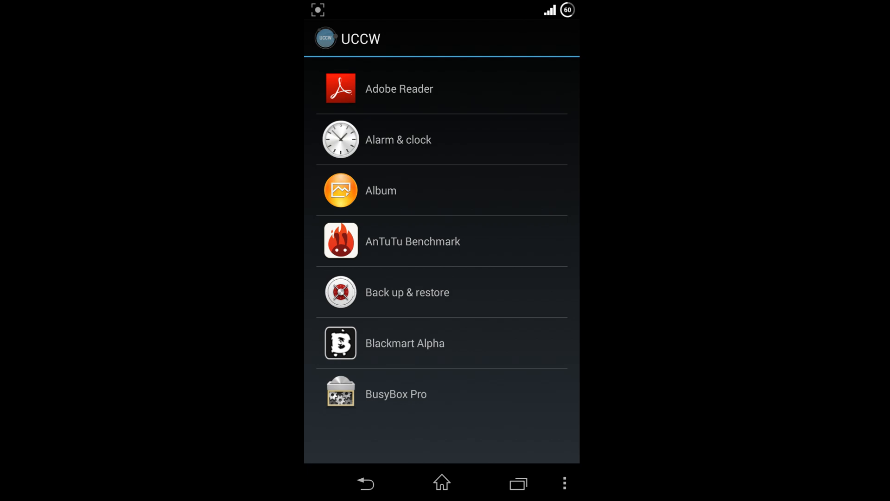
{"action": "scroll", "scroll_direction": "down", "scroll_amount": 3}
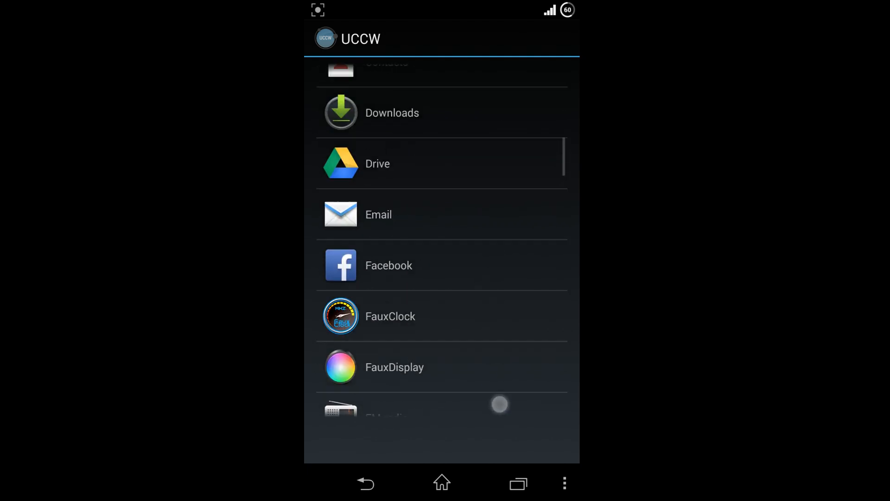
{"action": "scroll", "scroll_direction": "down", "scroll_amount": 3}
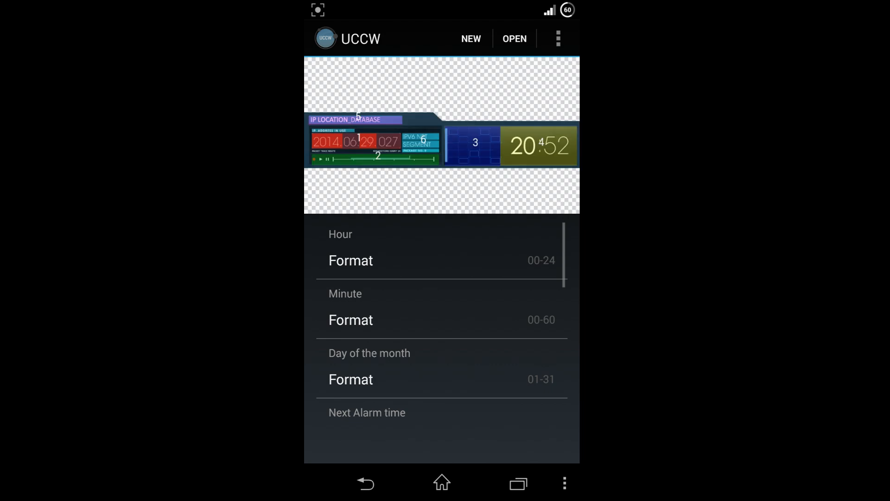
- Set UCCW's Hotspot mode to On so the JARVIS widgets react to taps
{"action": "scroll", "scroll_direction": "down", "scroll_amount": 3}
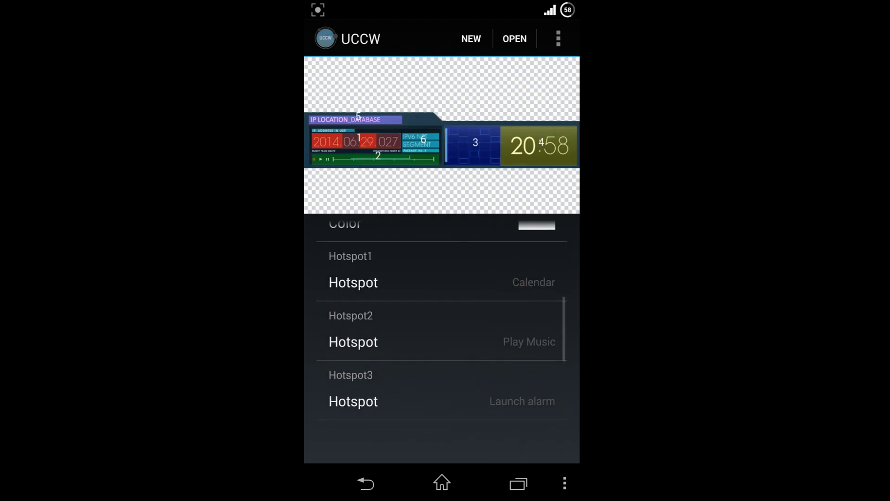
{"action": "left_click", "coordinate": [558, 39]}
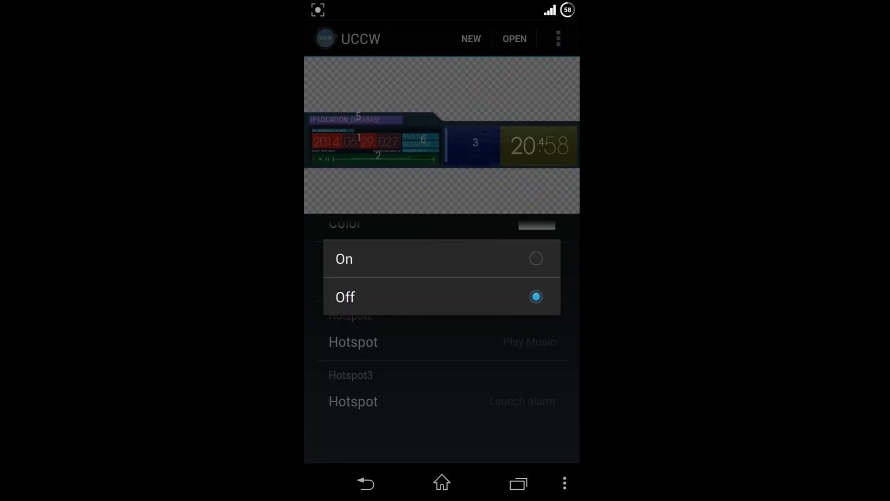
{"action": "left_click", "coordinate": [345, 259]}
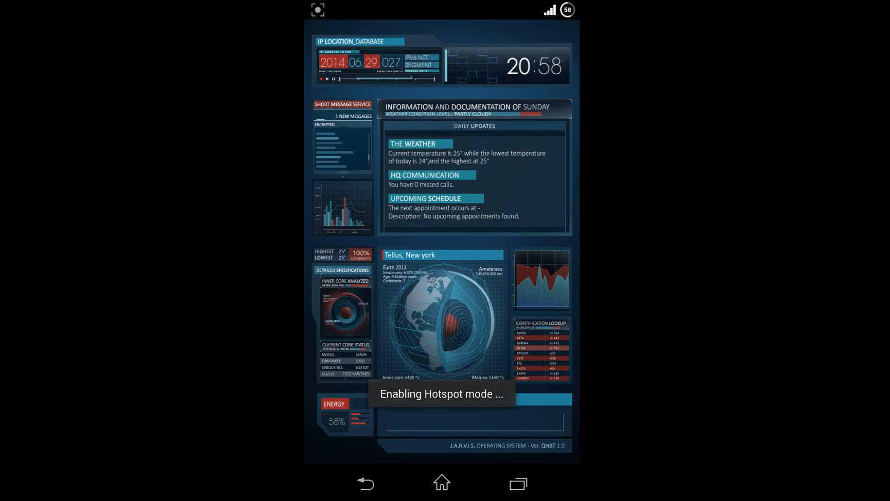